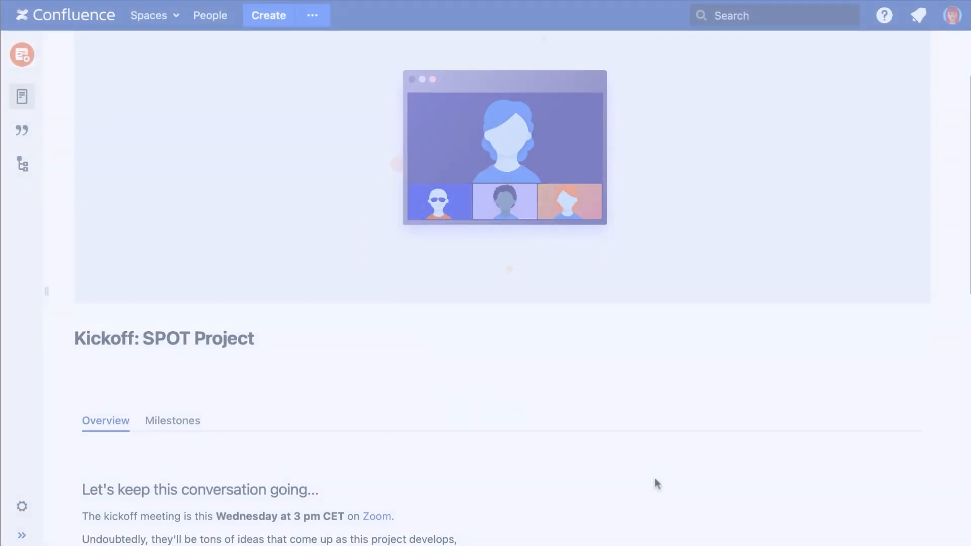
Step: Scroll through the page and view the Milestones tab's content
scroll("down", 3)
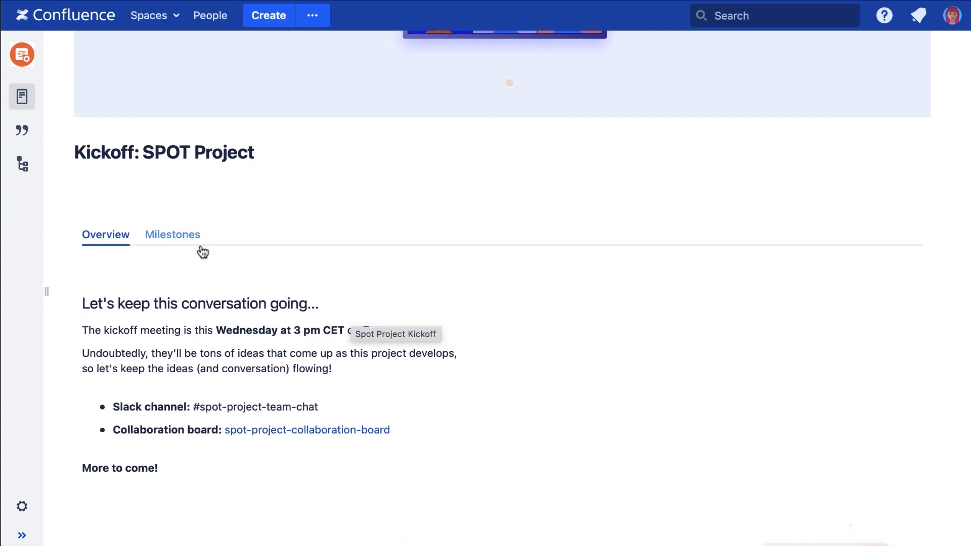
left_click(172, 234)
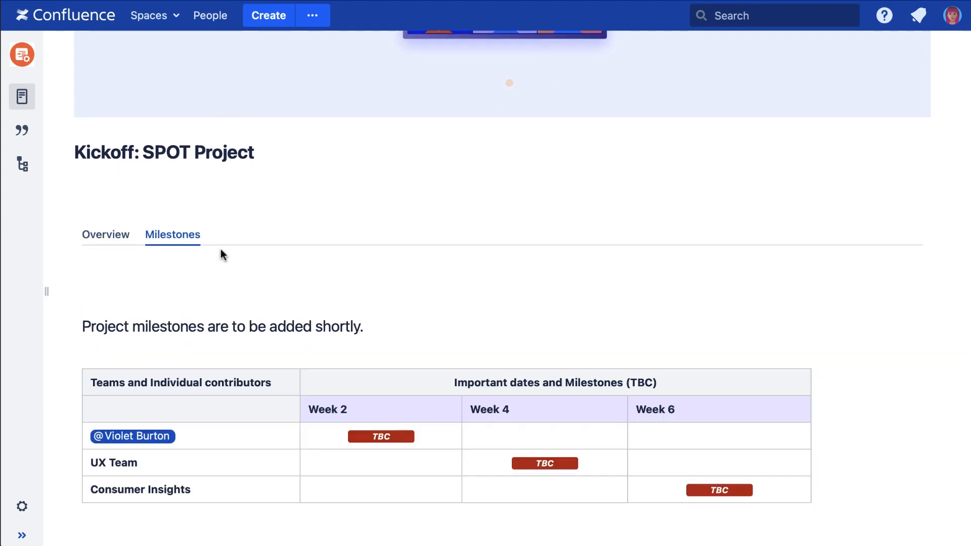
scroll("up", 3)
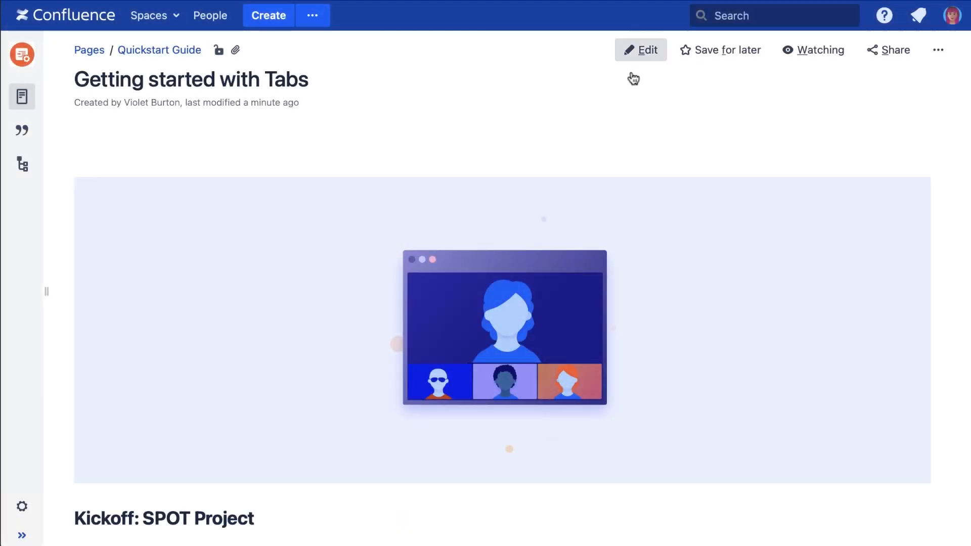
Step: Enter edit mode and pick Tabs Container from the '{ tabs' macro suggestions
left_click(639, 50)
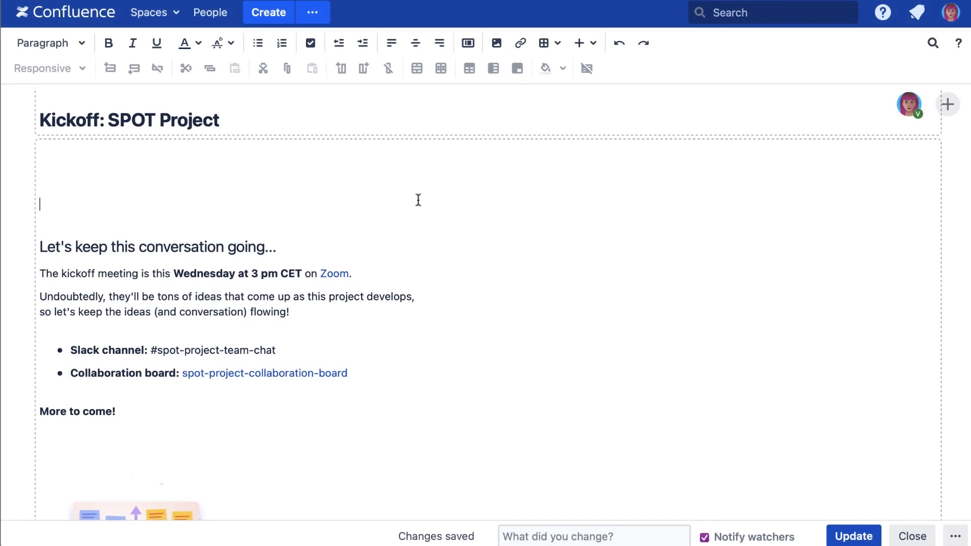
type("{")
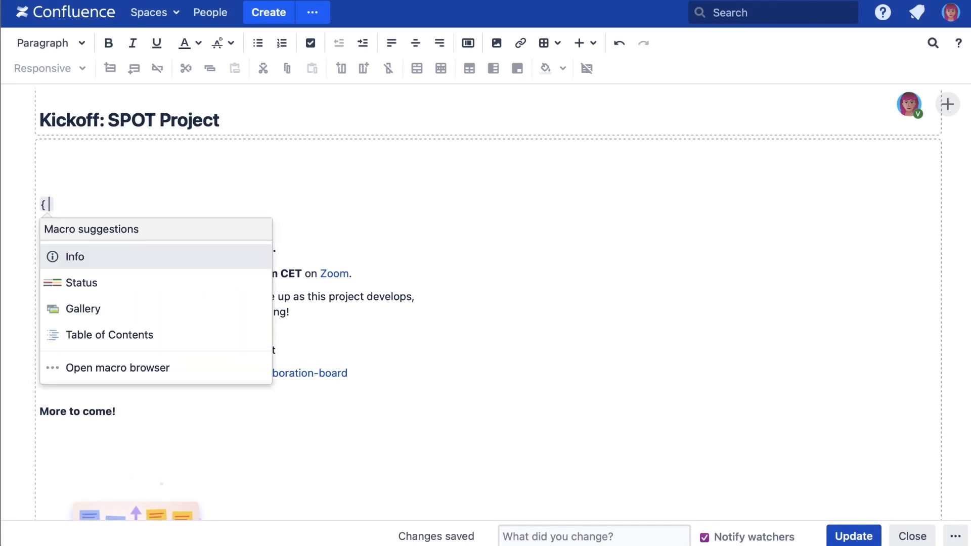
type("tabs")
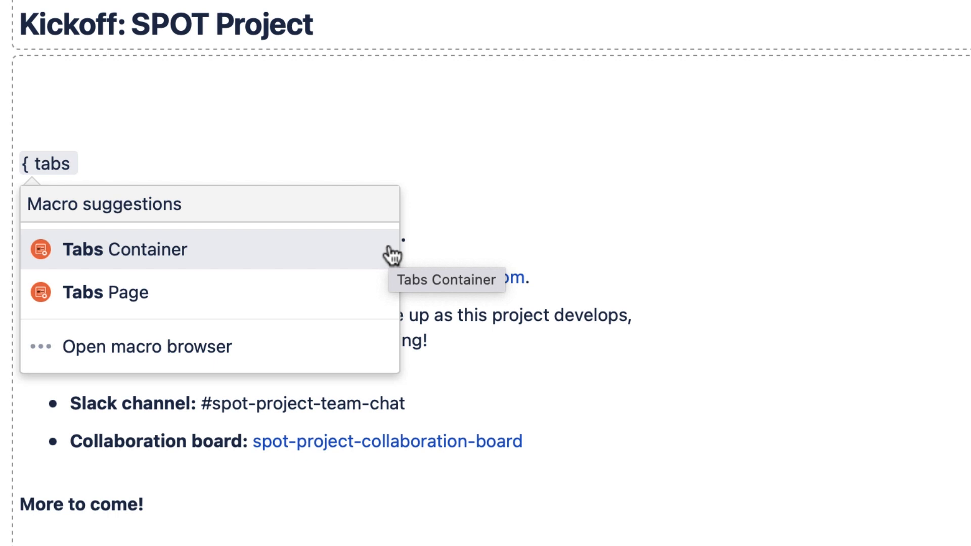
mouse_move(386, 278)
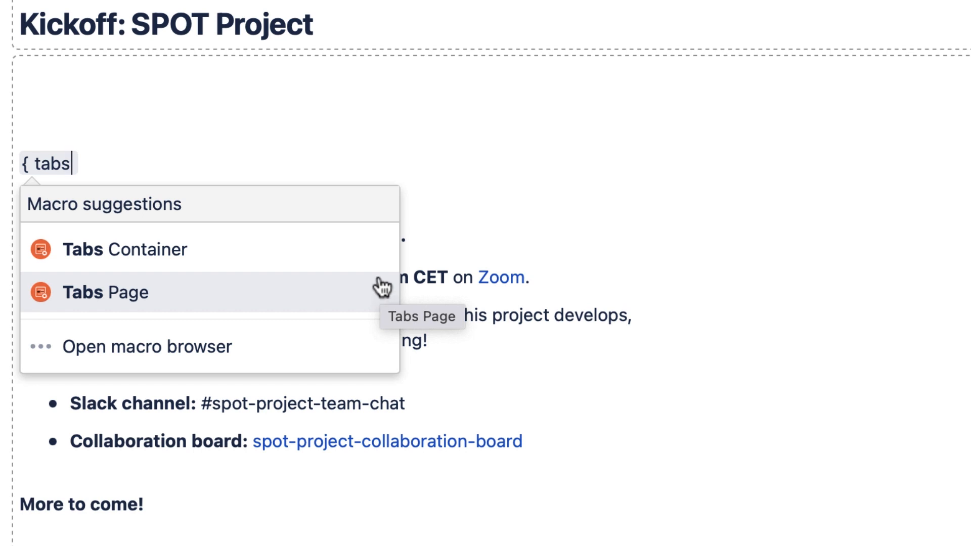
left_click(125, 250)
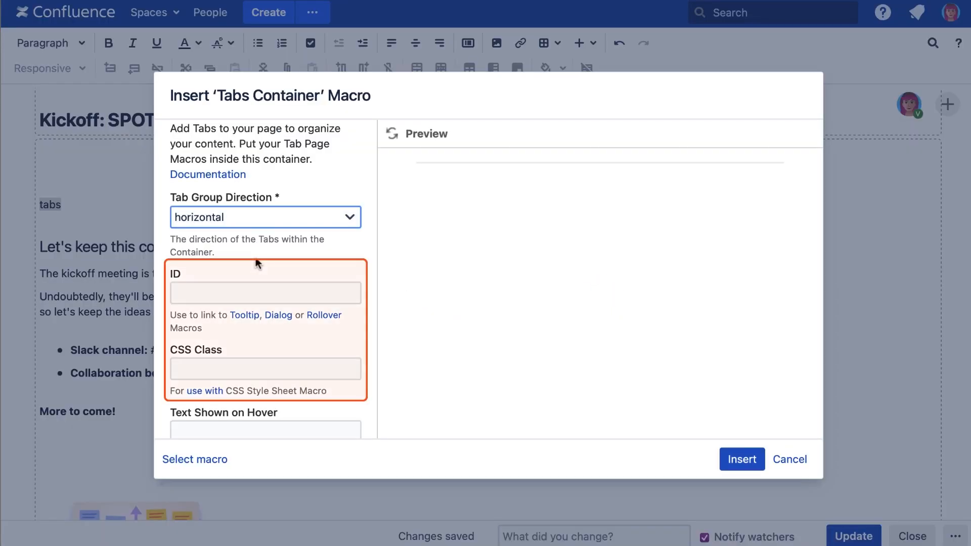
mouse_move(365, 261)
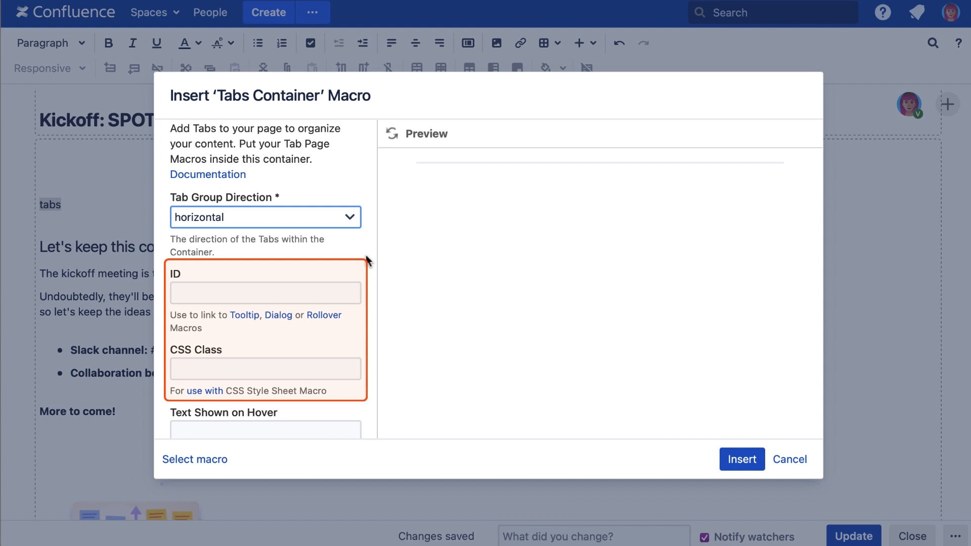
Step: Keep the direction horizontal, set hover text 'Spot Project Kickoff', and insert the container
scroll("down", 3)
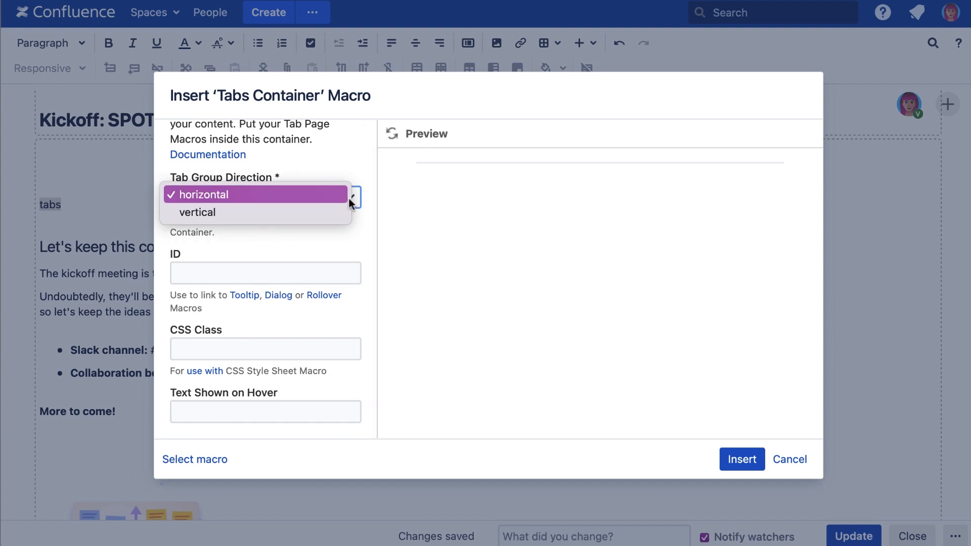
mouse_move(366, 212)
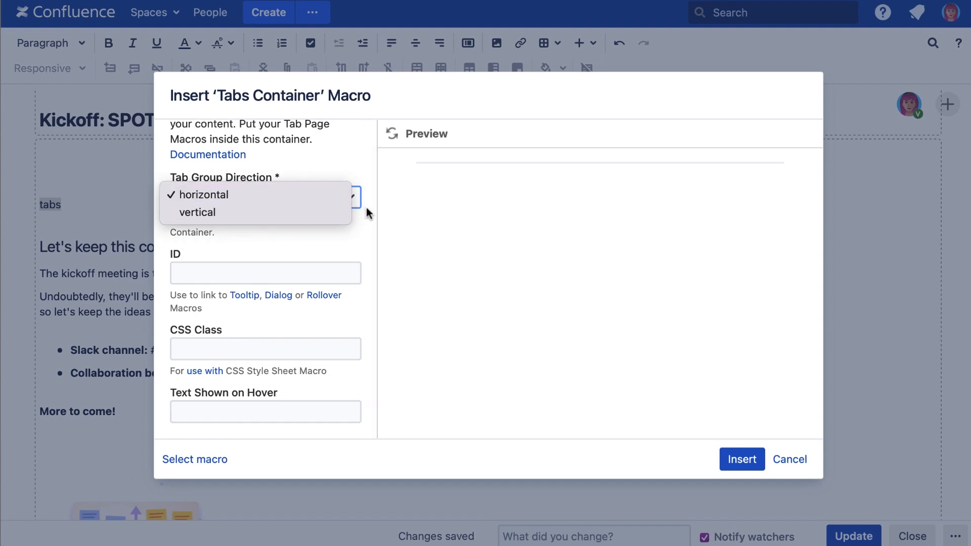
left_click(207, 194)
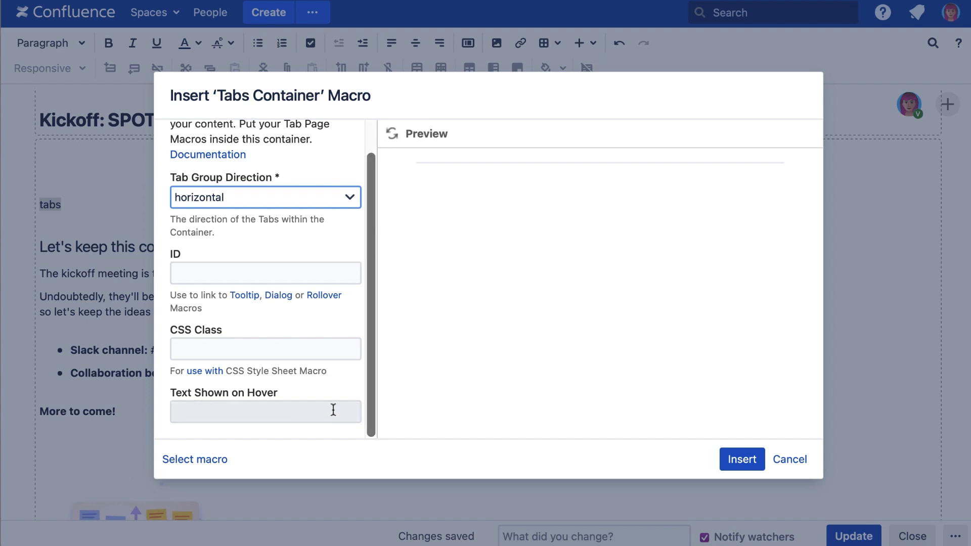
left_click(265, 411)
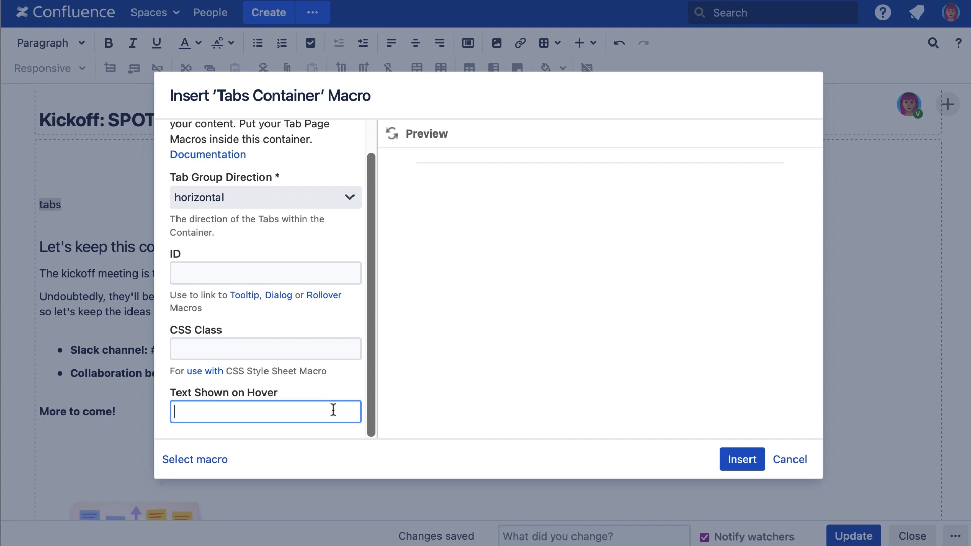
type("Spot Project")
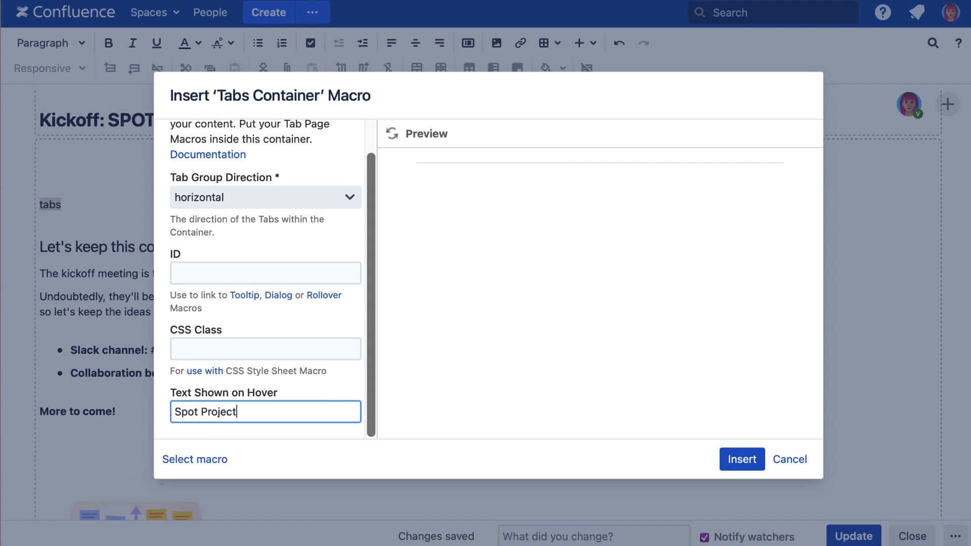
type("Kickoff")
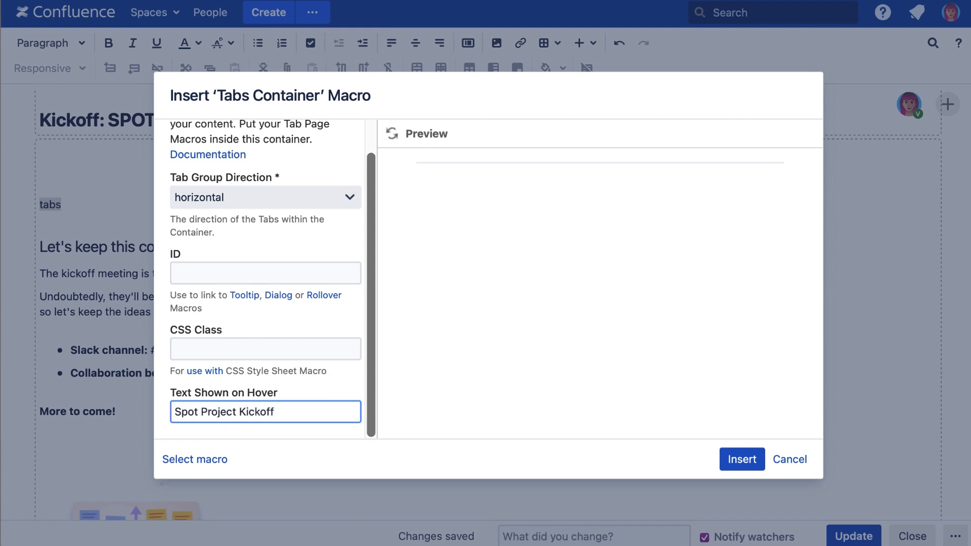
mouse_move(741, 459)
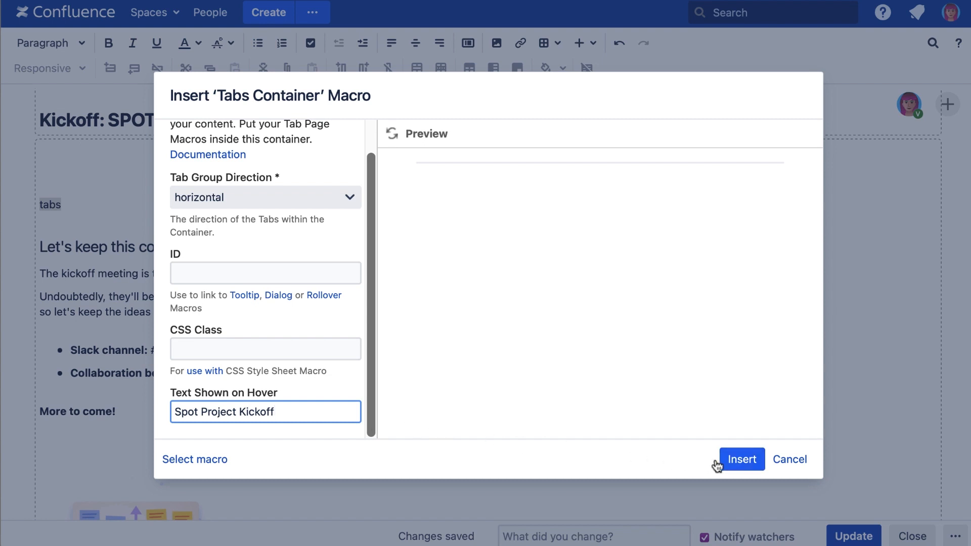
left_click(740, 459)
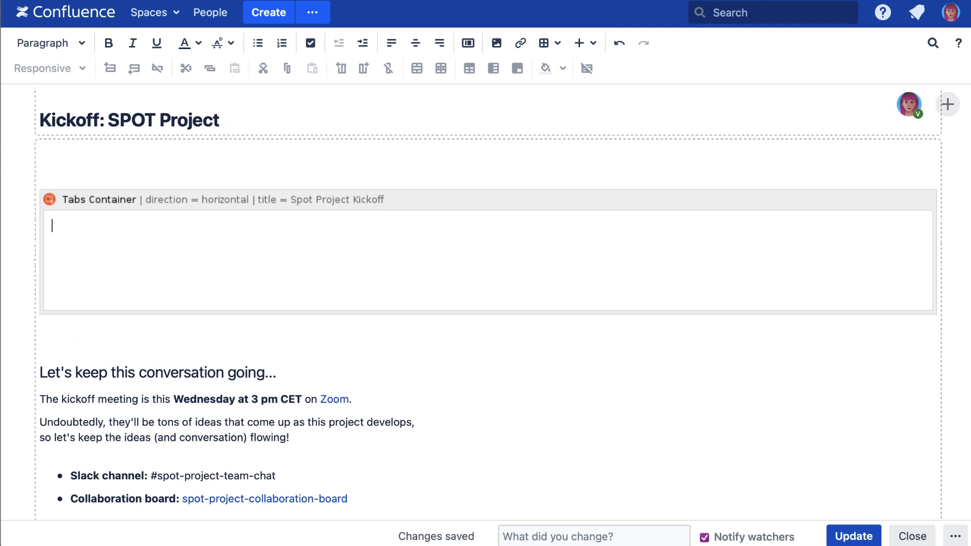
Step: Choose Tabs Page from the '{ tabs' macro suggestions inside the container
type("{ tab")
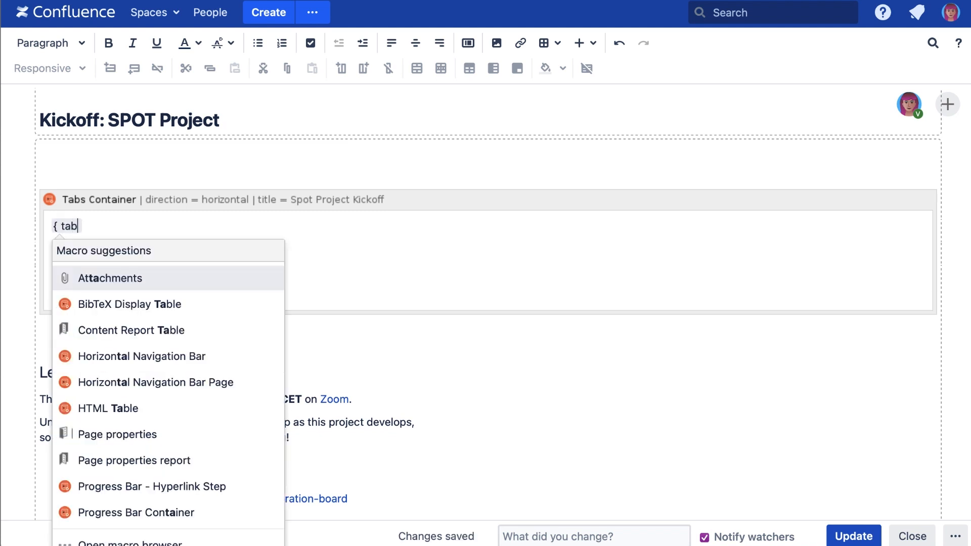
type("s")
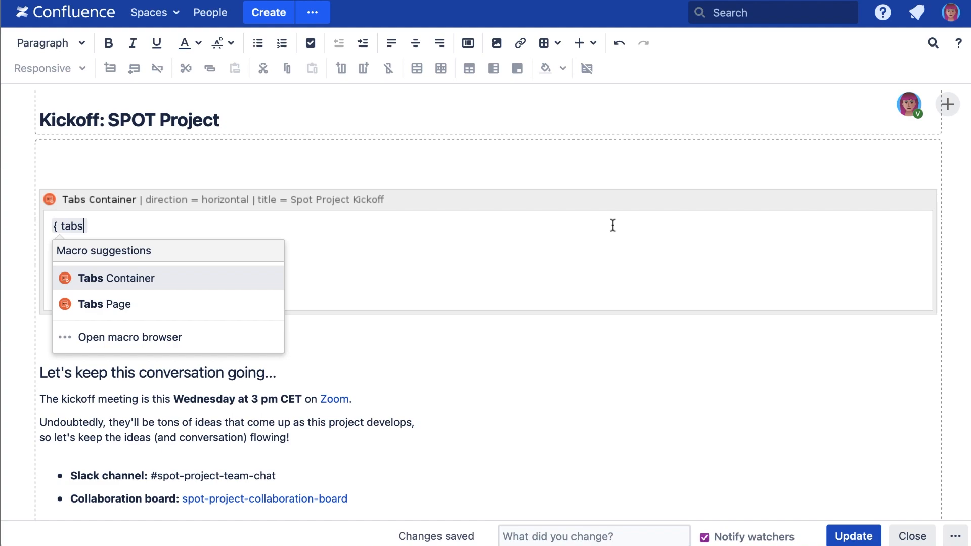
left_click(104, 304)
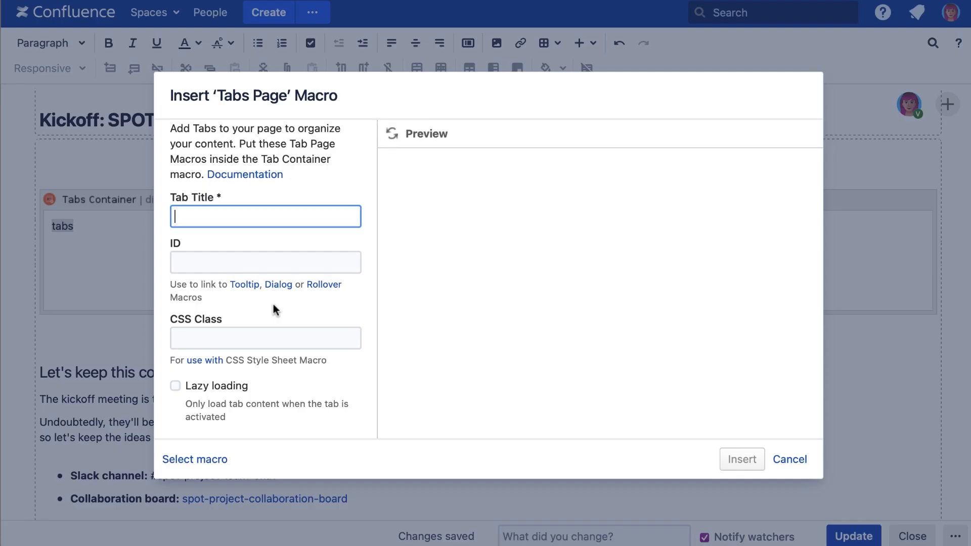
Step: Insert the Tabs Page with the tab title 'Overview' and lazy loading left off
type("Overview")
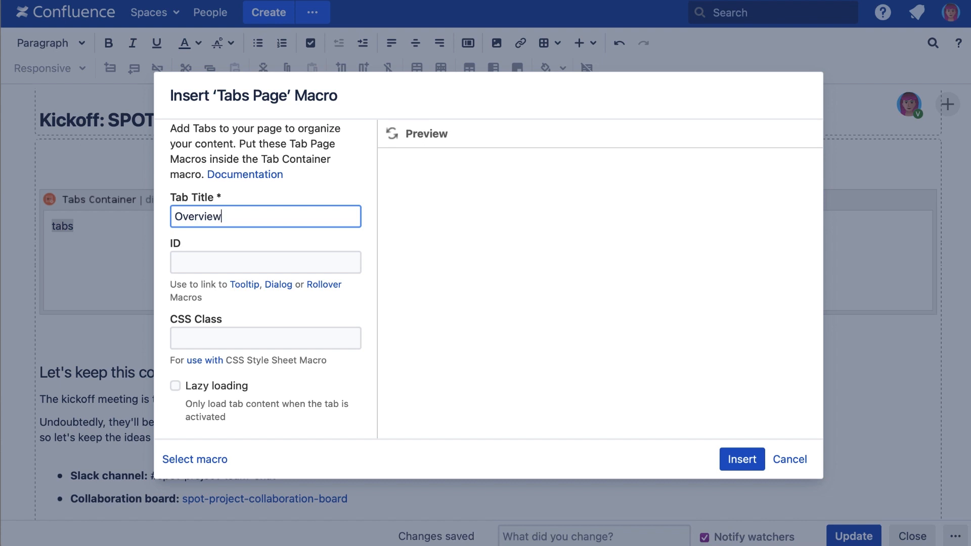
mouse_move(366, 389)
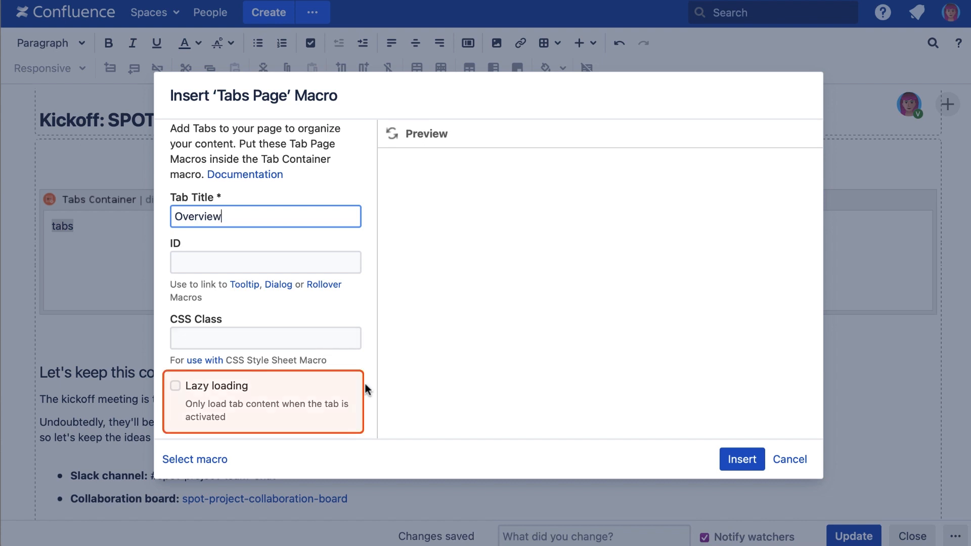
mouse_move(369, 390)
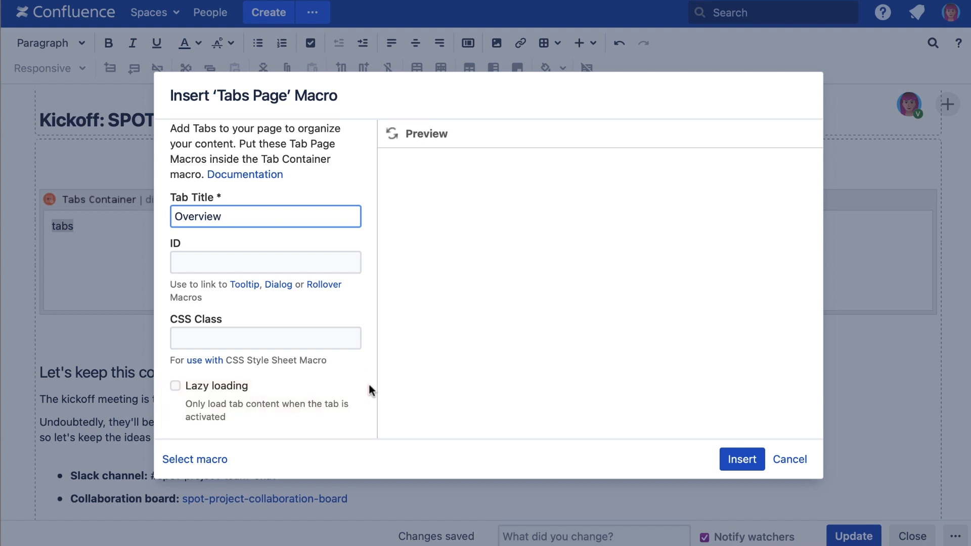
left_click(741, 458)
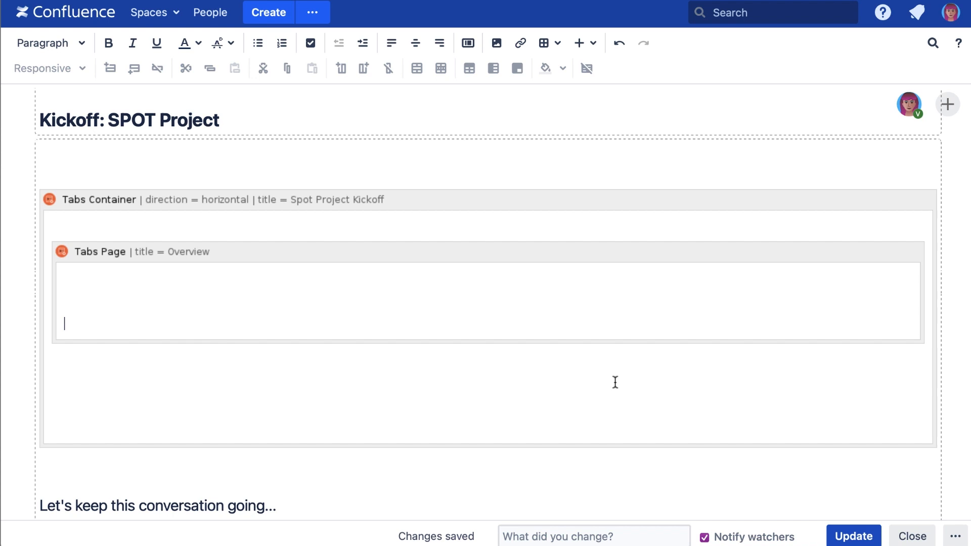
Step: Search '{ tabs' below the Overview tab to find Tabs Page again
type("{ tabs")
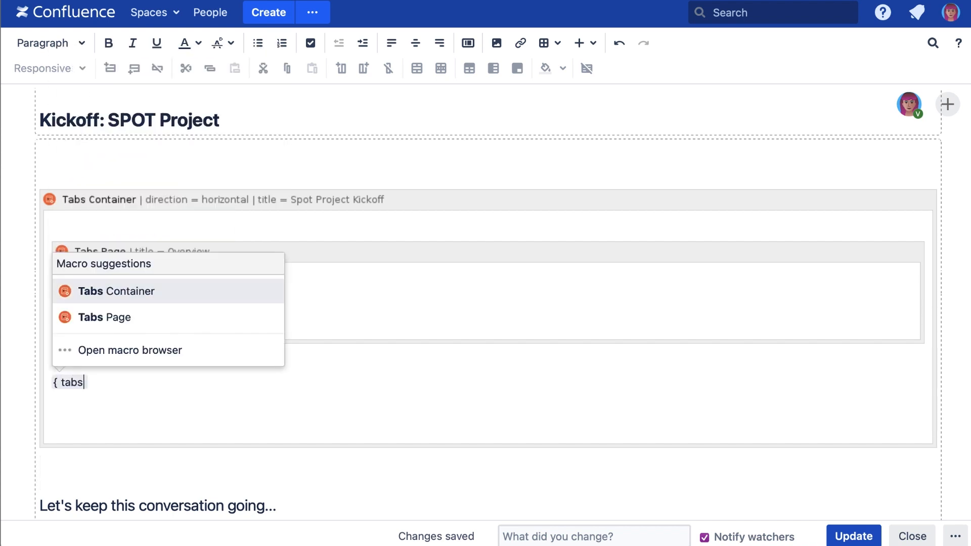
mouse_move(301, 315)
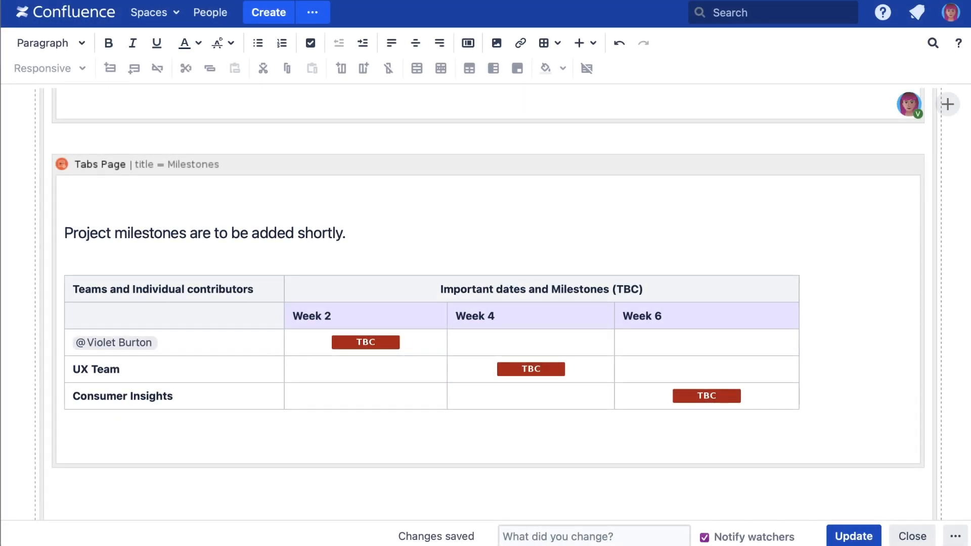
mouse_move(837, 456)
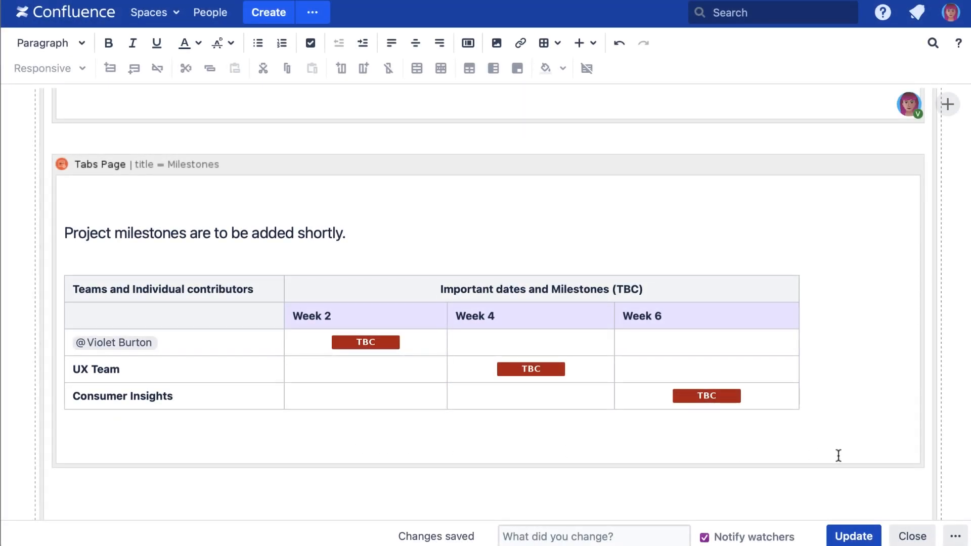
Step: Open the ••• options beside Close for previewing the page
left_click(959, 534)
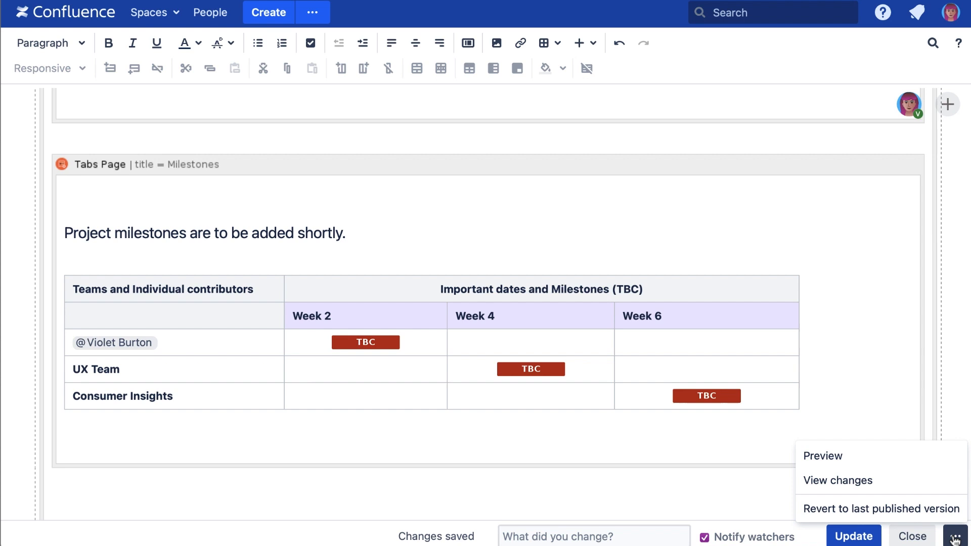